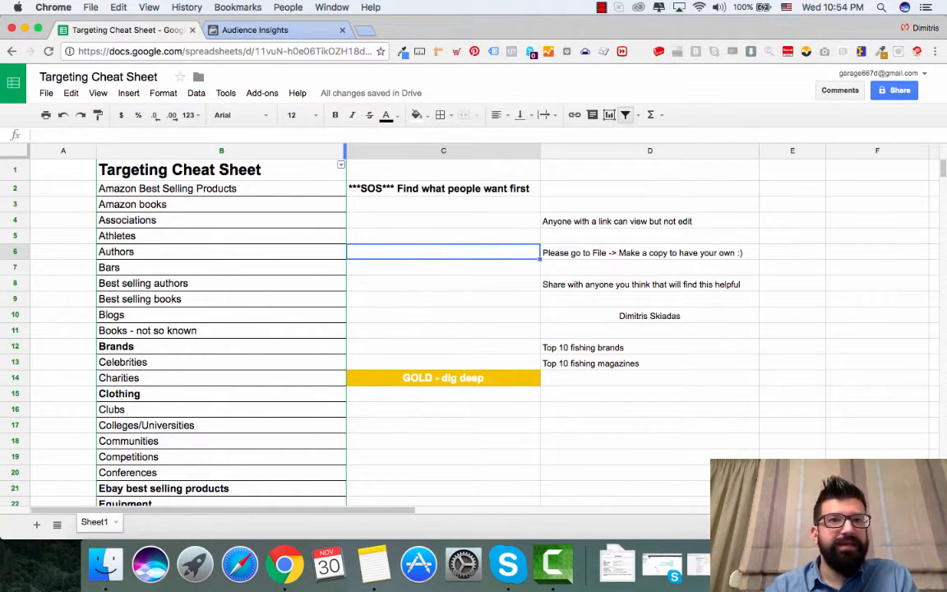
Step: Switch from the Targeting Cheat Sheet to the Audience Insights tab showing US audience data
{"action": "left_click", "coordinate": [255, 30]}
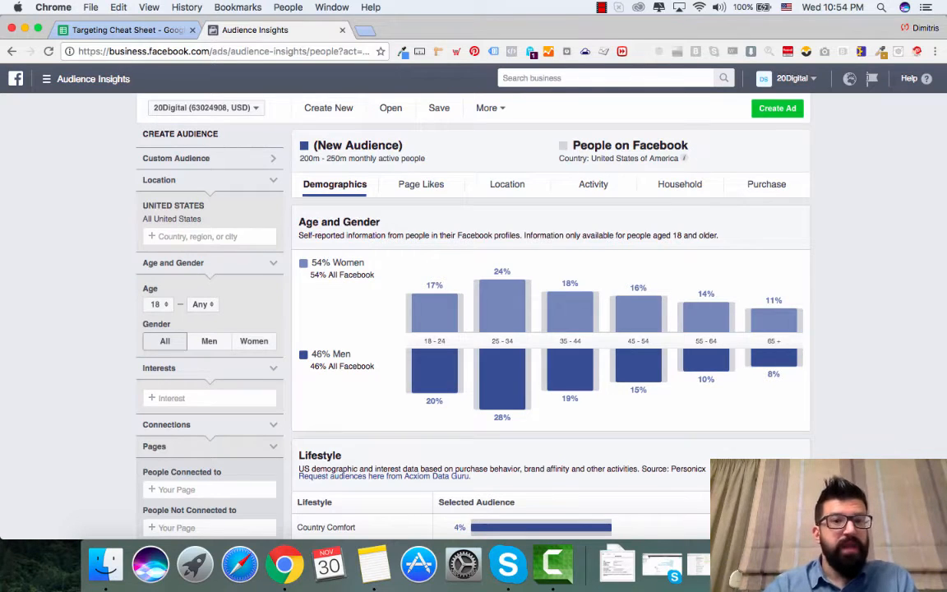
Step: Add Yoga from the interest suggestions, narrowing the US audience to 45–50 million people
{"action": "left_click", "coordinate": [209, 398]}
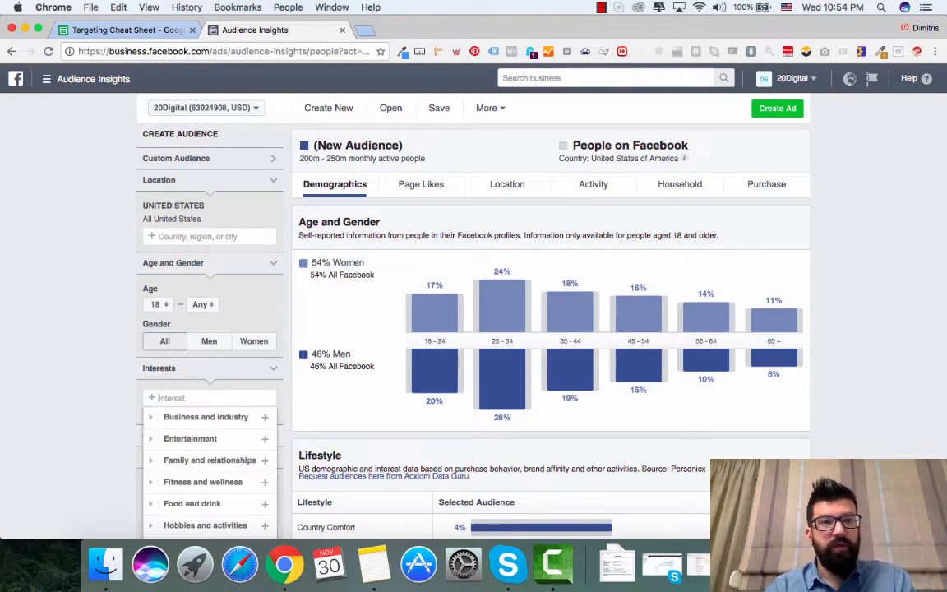
{"action": "type", "text": "Yoga"}
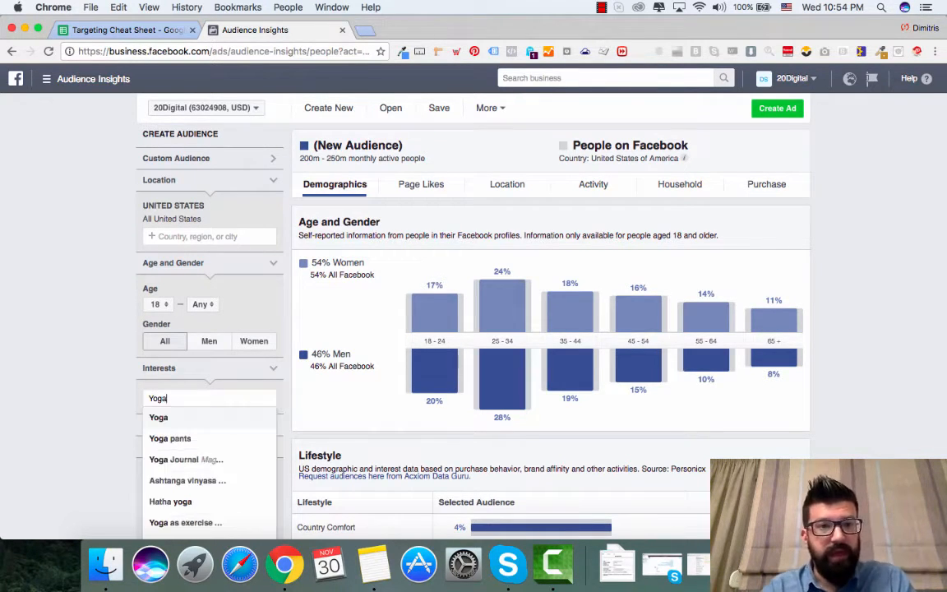
{"action": "left_click", "coordinate": [158, 416]}
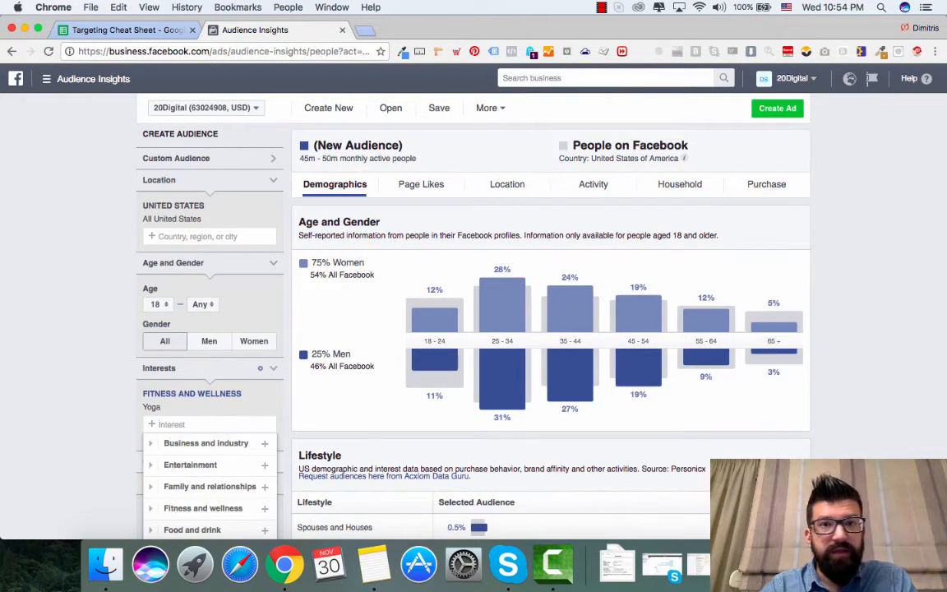
{"action": "left_click", "coordinate": [421, 183]}
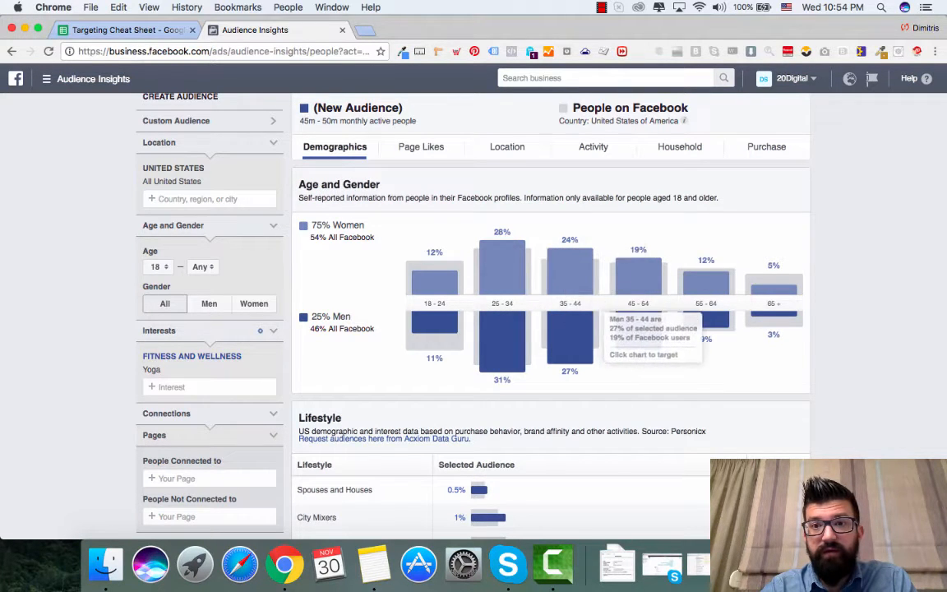
{"action": "mouse_move", "coordinate": [502, 271]}
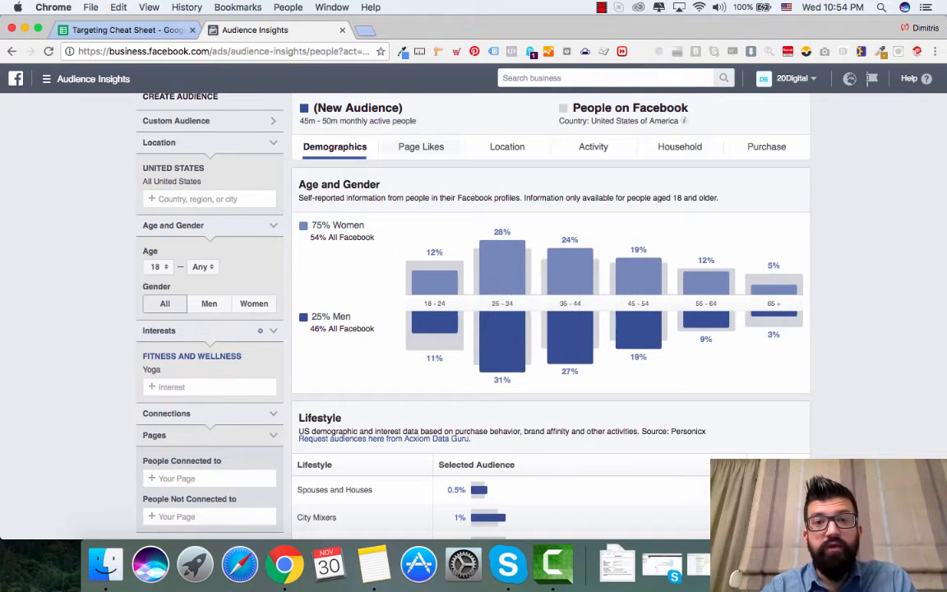
Step: Sort the yoga audience's Page Likes by affinity, led by Ashley Black Guru at 2.3x
{"action": "left_click", "coordinate": [420, 146]}
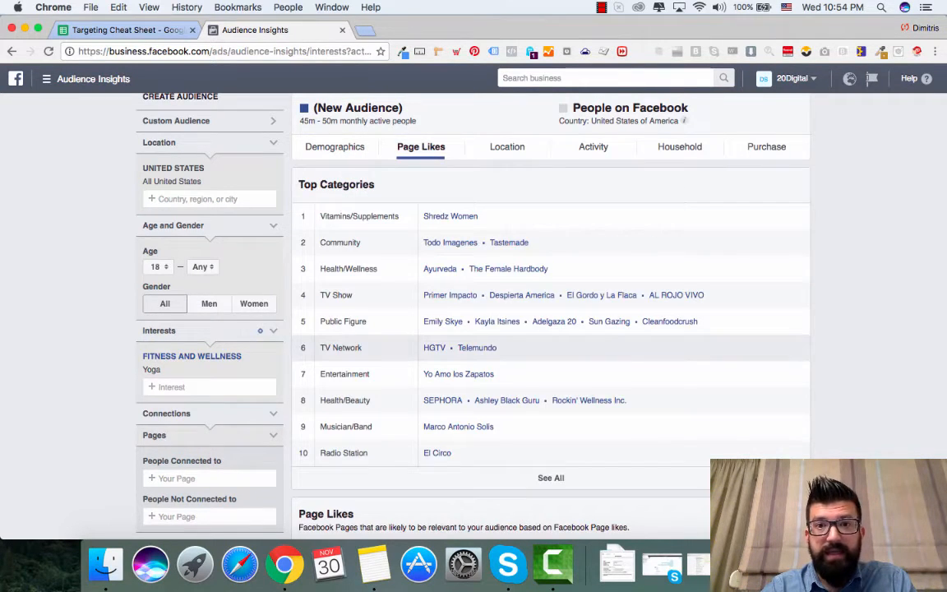
{"action": "scroll", "scroll_direction": "down", "scroll_amount": 3}
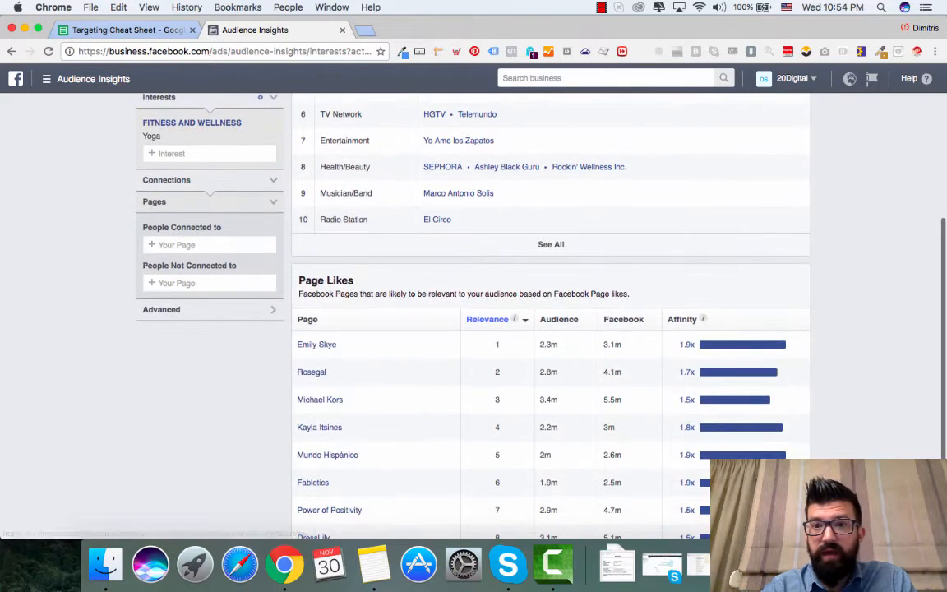
{"action": "left_click", "coordinate": [681, 319]}
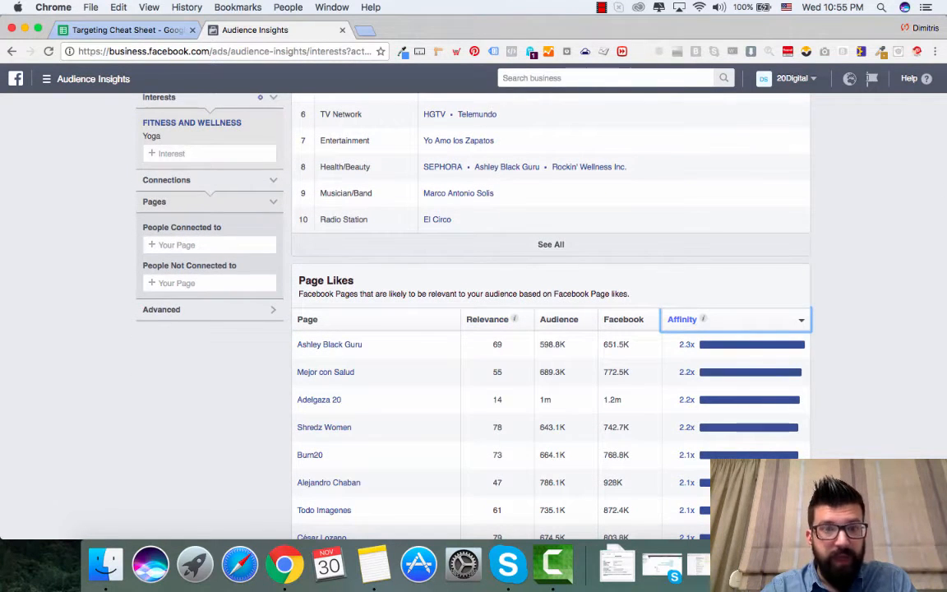
{"action": "scroll", "scroll_direction": "down", "scroll_amount": 3}
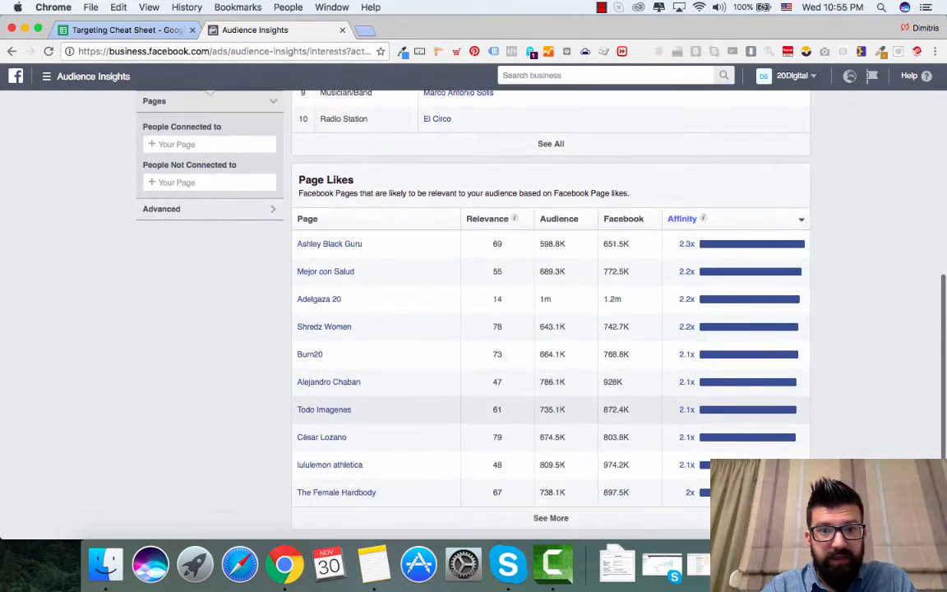
{"action": "mouse_move", "coordinate": [330, 481]}
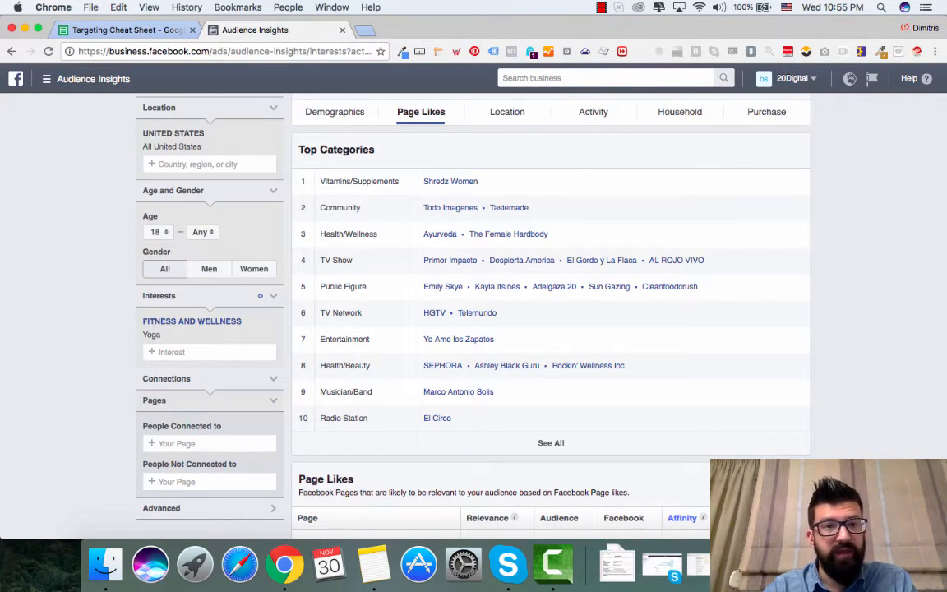
Step: Add Yoga Journal and remove Yoga, shrinking the audience to 2–2.5 million
{"action": "left_click", "coordinate": [209, 352]}
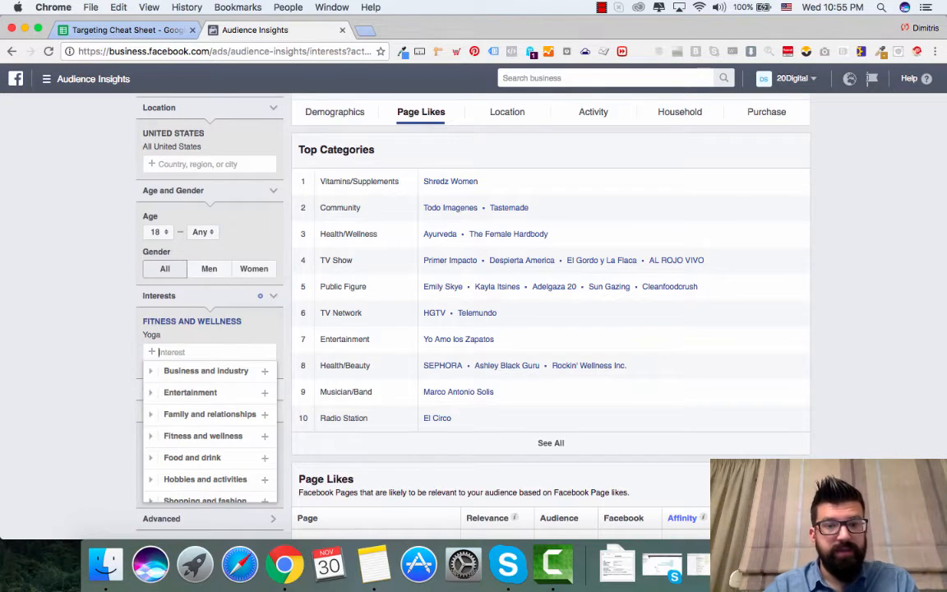
{"action": "type", "text": "yoga"}
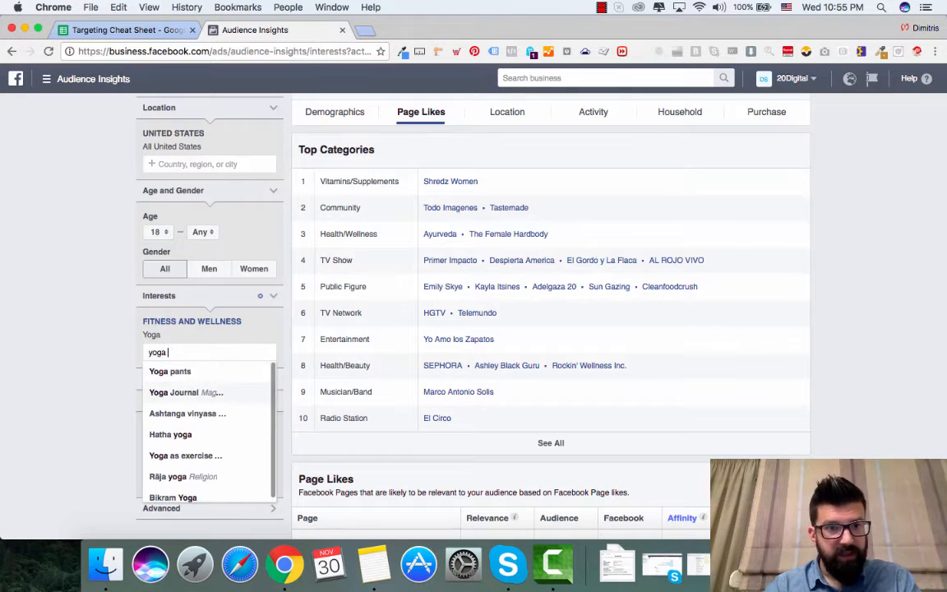
{"action": "left_click", "coordinate": [173, 392]}
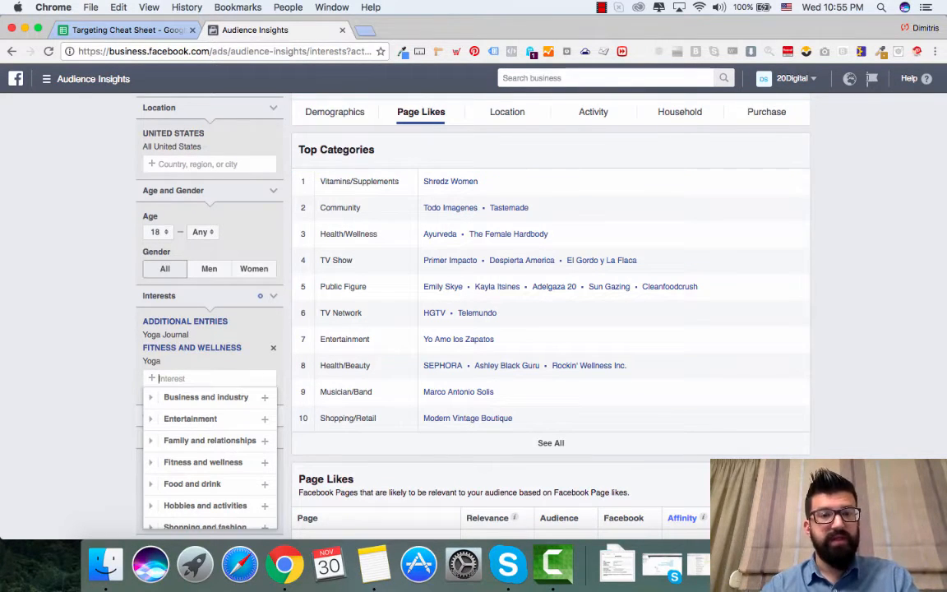
{"action": "left_click", "coordinate": [273, 348]}
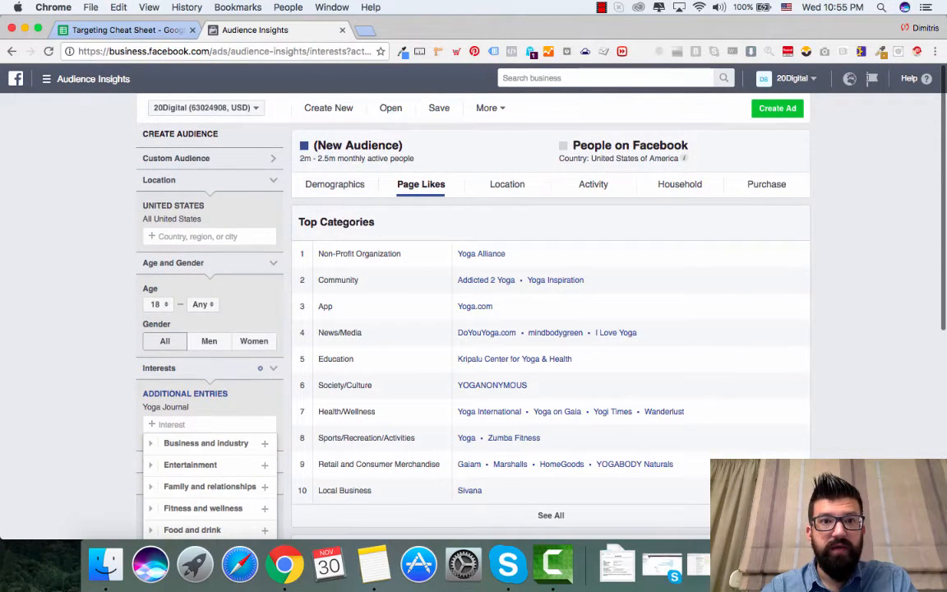
{"action": "scroll", "scroll_direction": "down", "scroll_amount": 3}
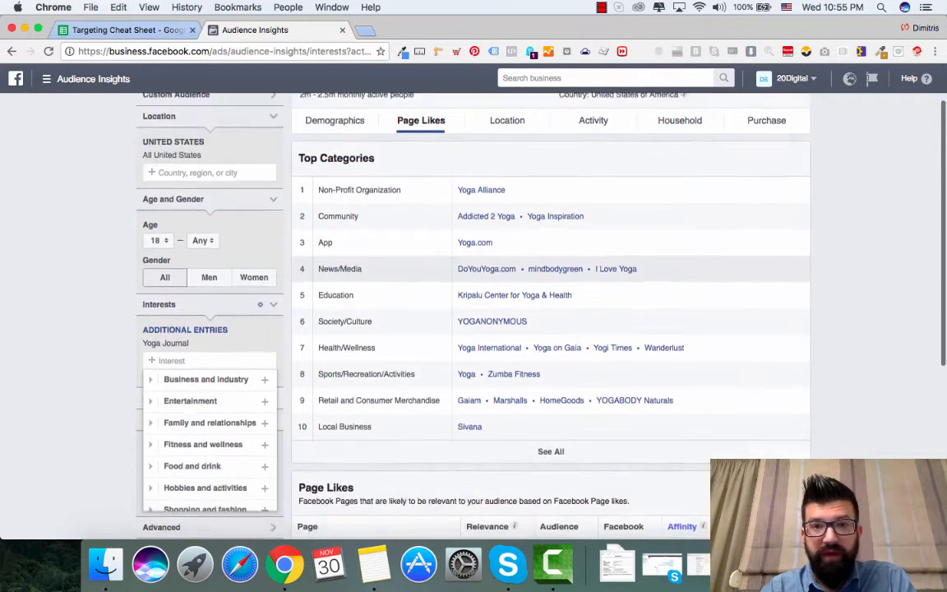
{"action": "scroll", "scroll_direction": "down", "scroll_amount": 3}
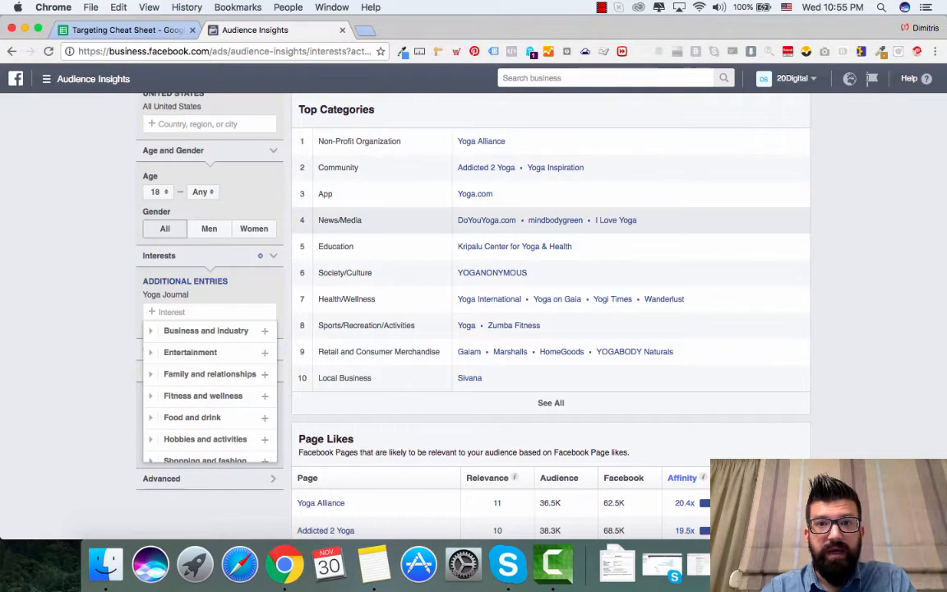
{"action": "scroll", "scroll_direction": "down", "scroll_amount": 3}
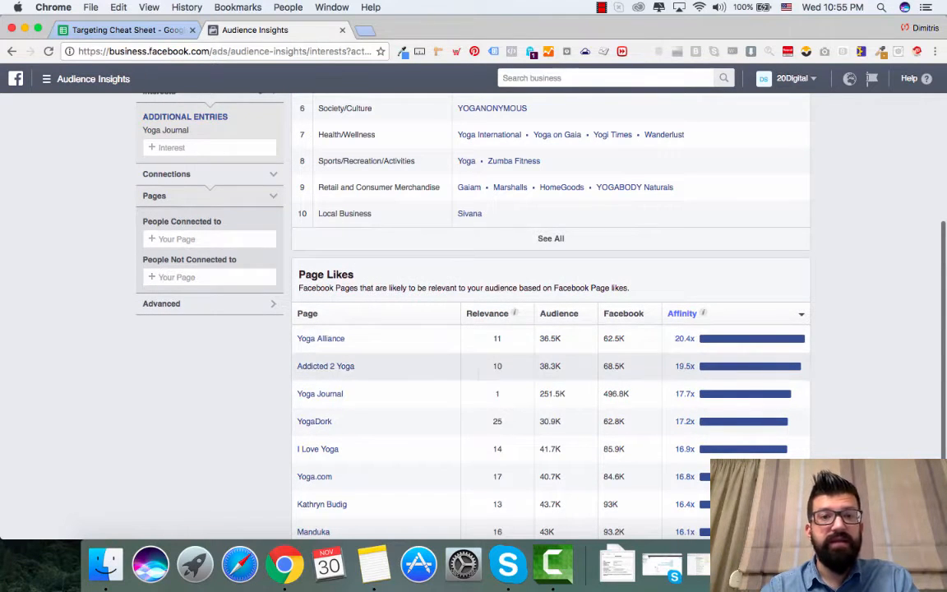
Step: Select the Yoga.com App Page interest, then return to the Targeting Cheat Sheet
{"action": "type", "text": "y"}
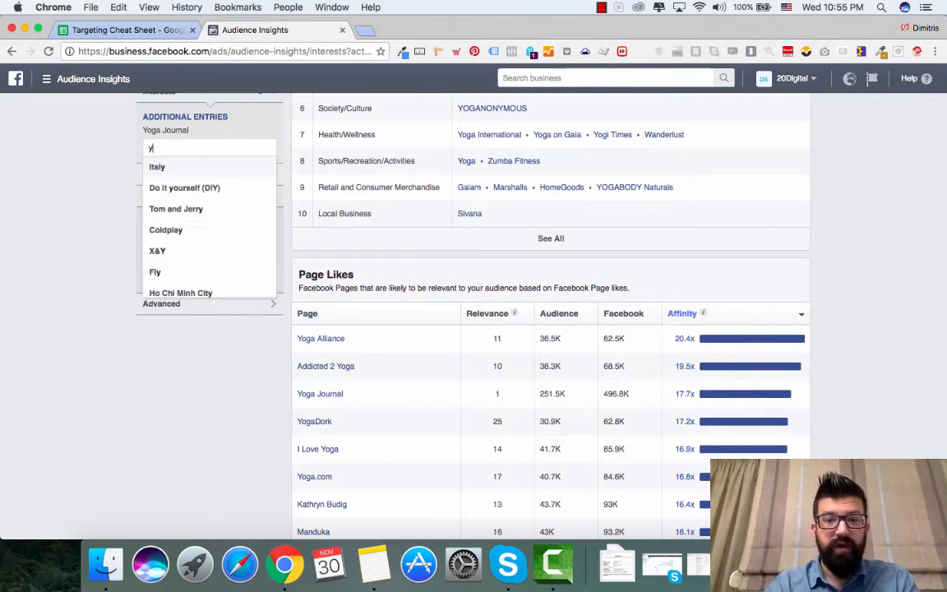
{"action": "type", "text": "ogacom"}
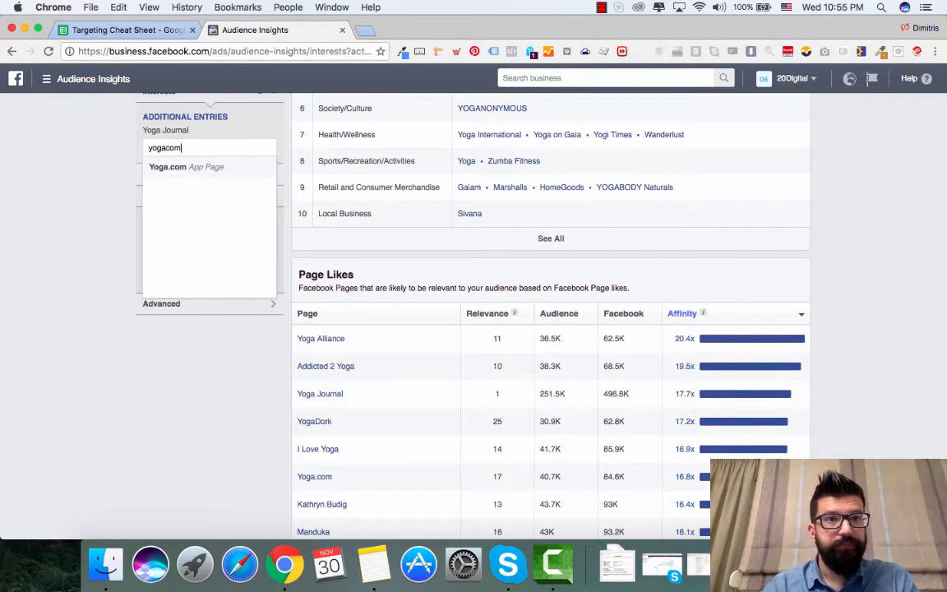
{"action": "left_click", "coordinate": [167, 166]}
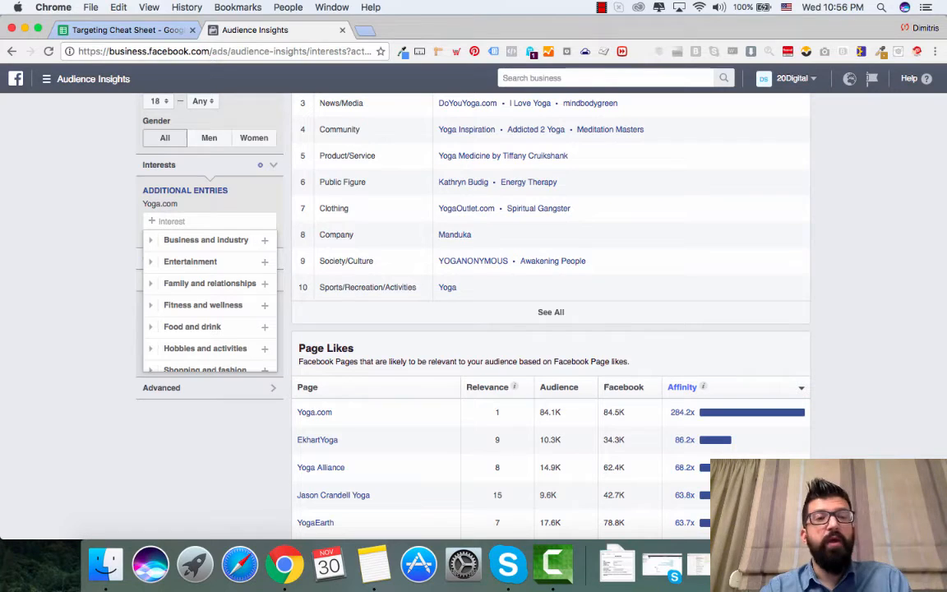
{"action": "left_click", "coordinate": [123, 30]}
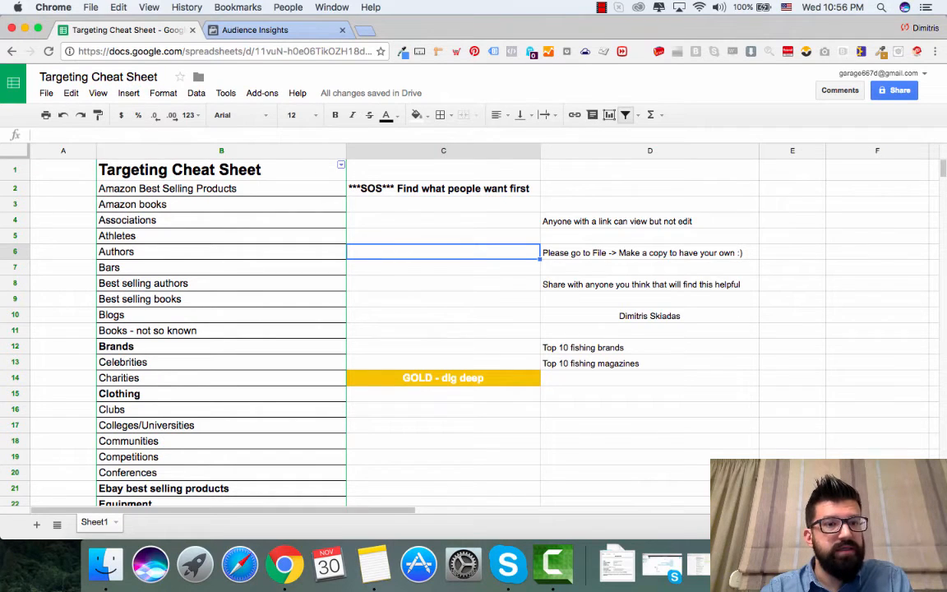
Step: Scroll the Targeting Cheat Sheet categories down to the Writers category
{"action": "scroll", "scroll_direction": "down", "scroll_amount": 3}
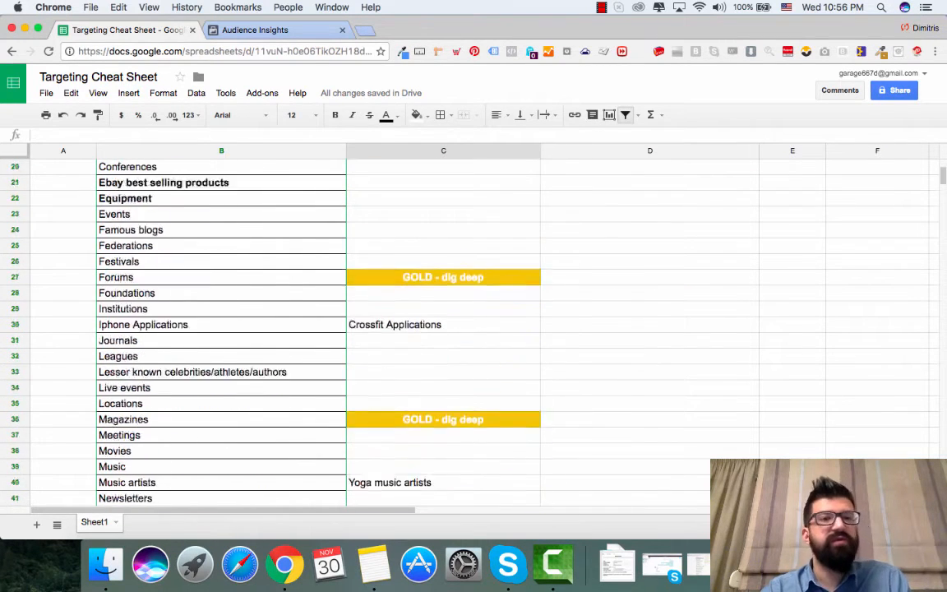
{"action": "scroll", "scroll_direction": "down", "scroll_amount": 3}
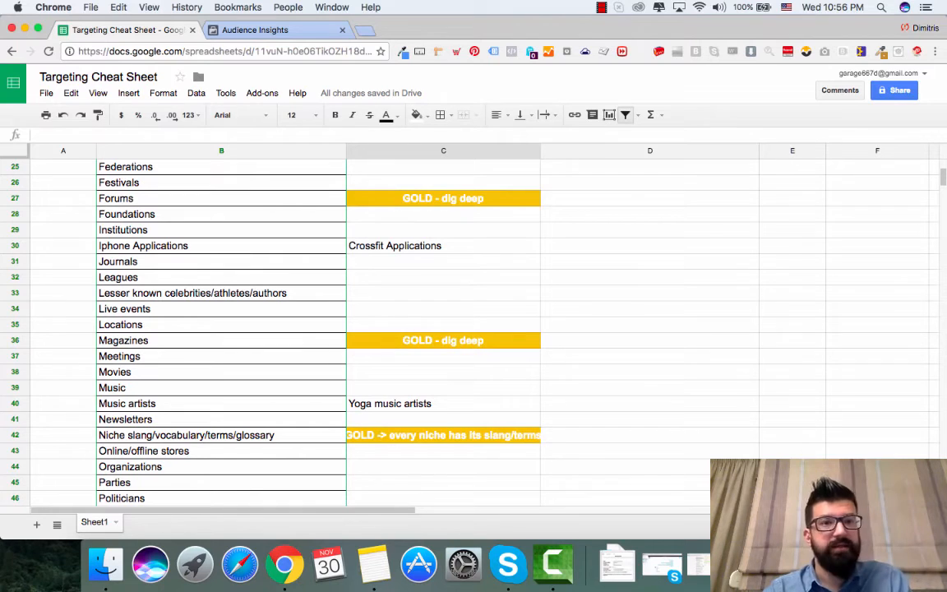
{"action": "scroll", "scroll_direction": "down", "scroll_amount": 3}
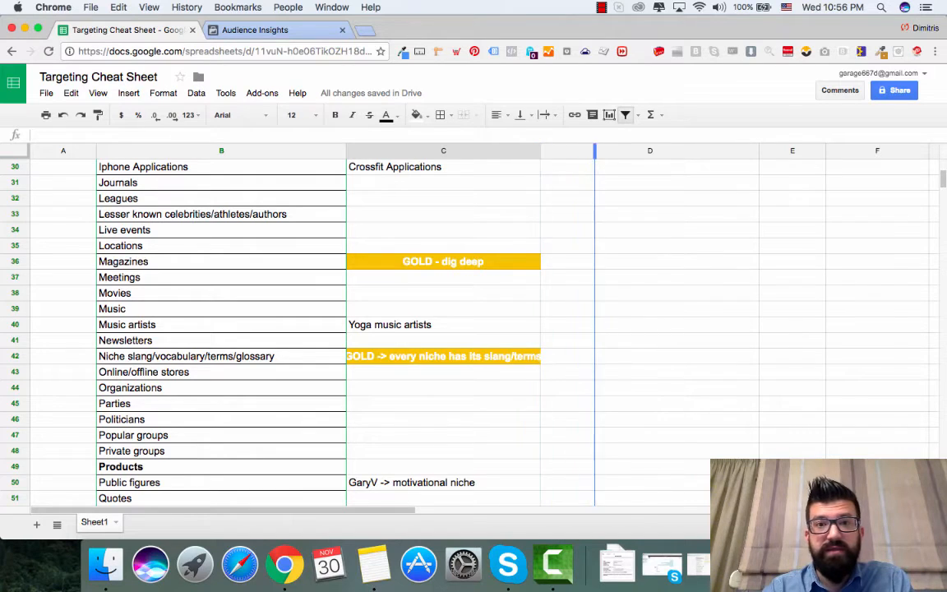
{"action": "scroll", "scroll_direction": "down", "scroll_amount": 3}
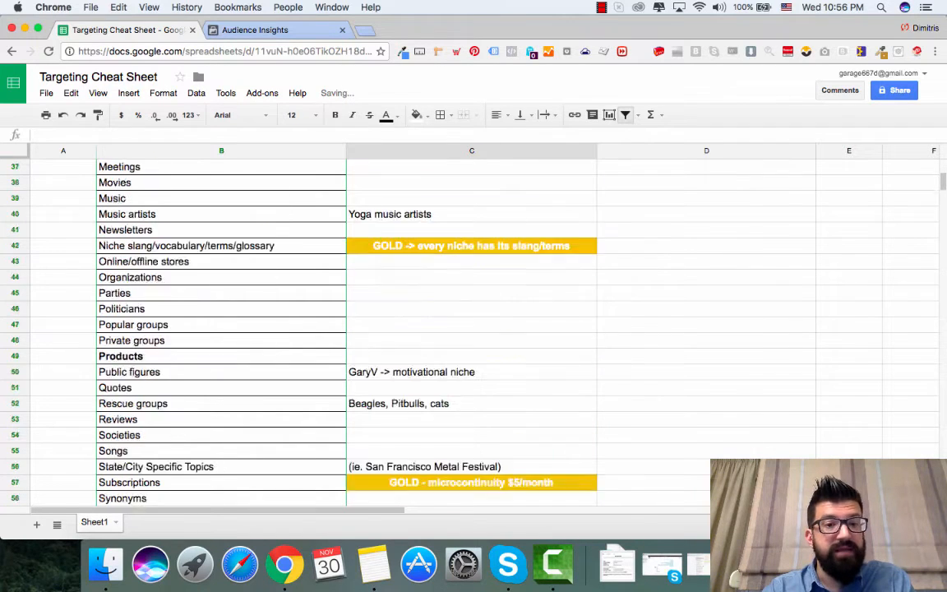
{"action": "scroll", "scroll_direction": "down", "scroll_amount": 3}
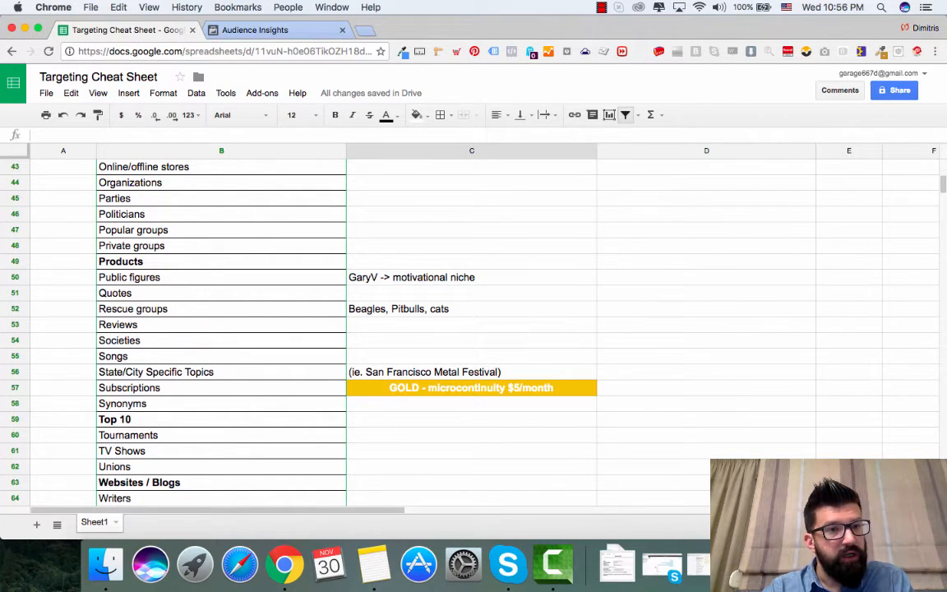
{"action": "scroll", "scroll_direction": "down", "scroll_amount": 3}
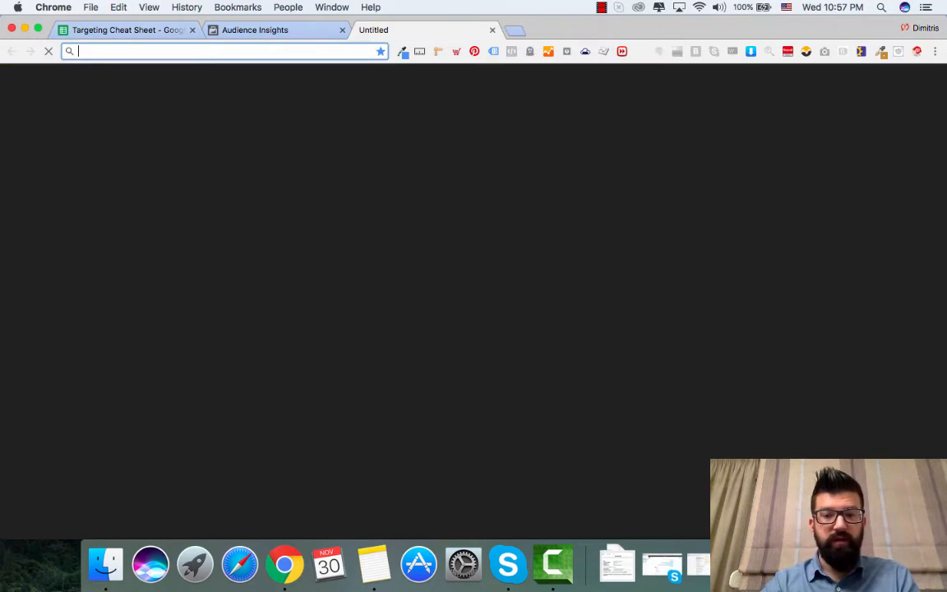
Step: Run a Google search for 'yoga communities' in the new tab
{"action": "type", "text": "yoga comm"}
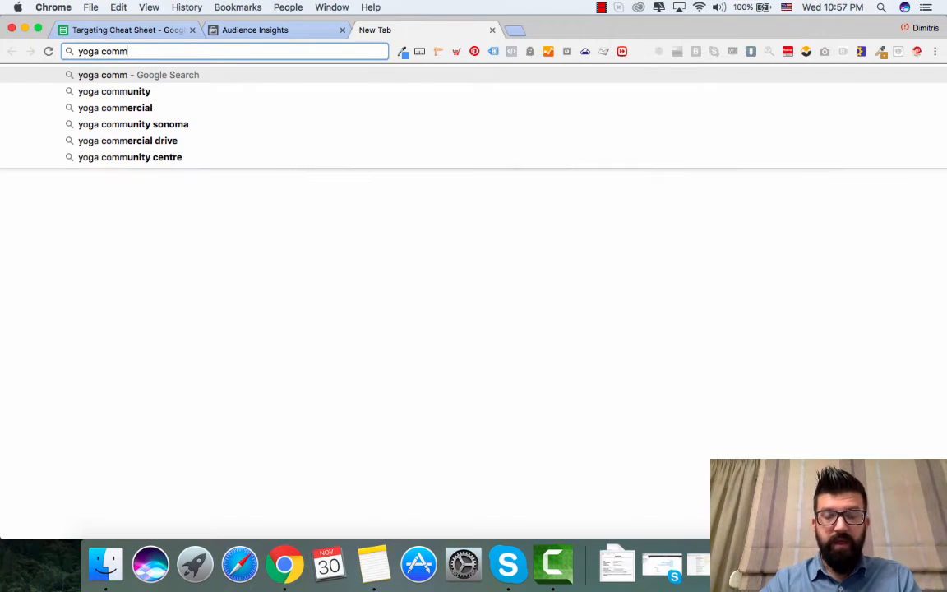
{"action": "type", "text": "unities"}
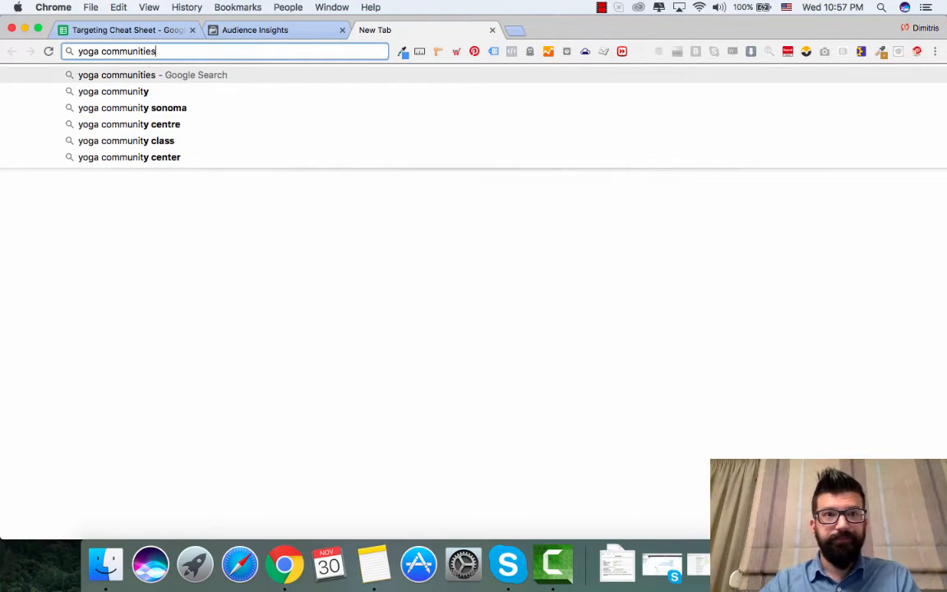
{"action": "key", "text": "Return"}
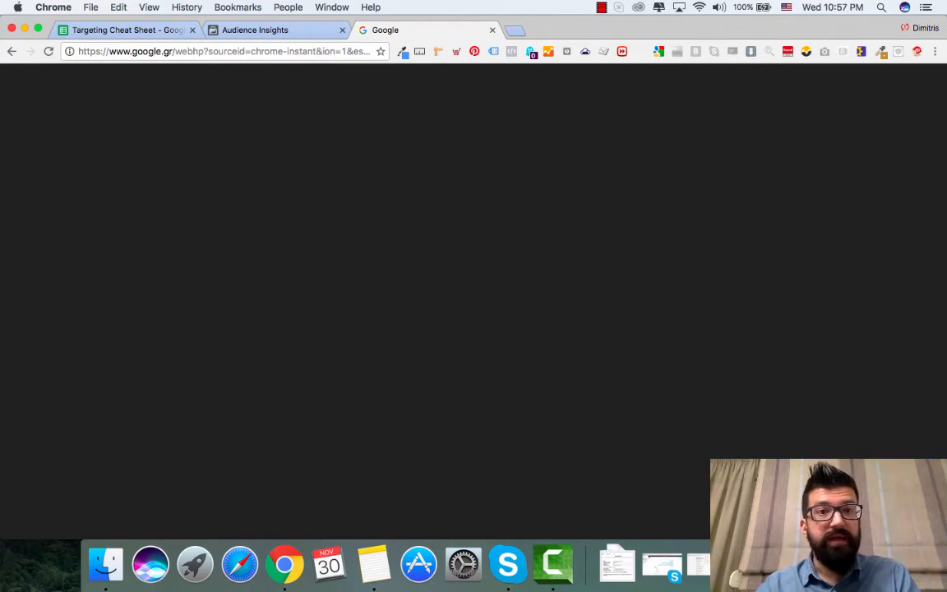
{"action": "left_click", "coordinate": [124, 31]}
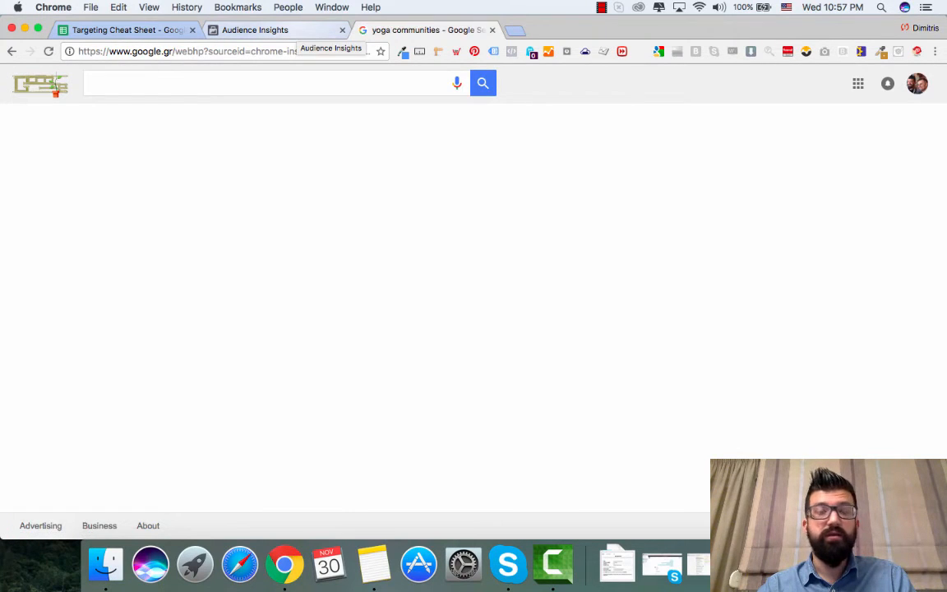
Step: Type 'yoga commu' into the Audience Insights interest search, then erase a letter
{"action": "left_click", "coordinate": [255, 30]}
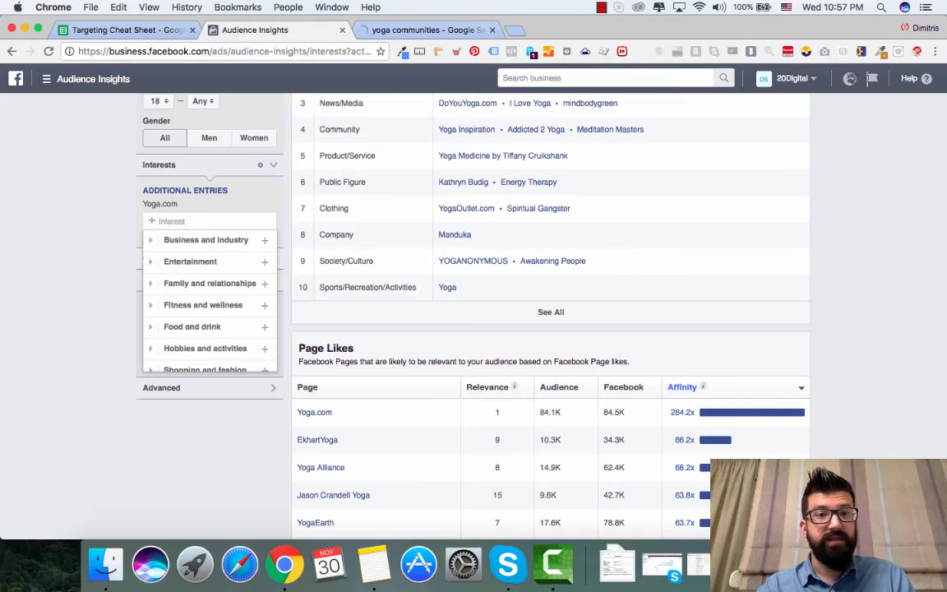
{"action": "type", "text": "y"}
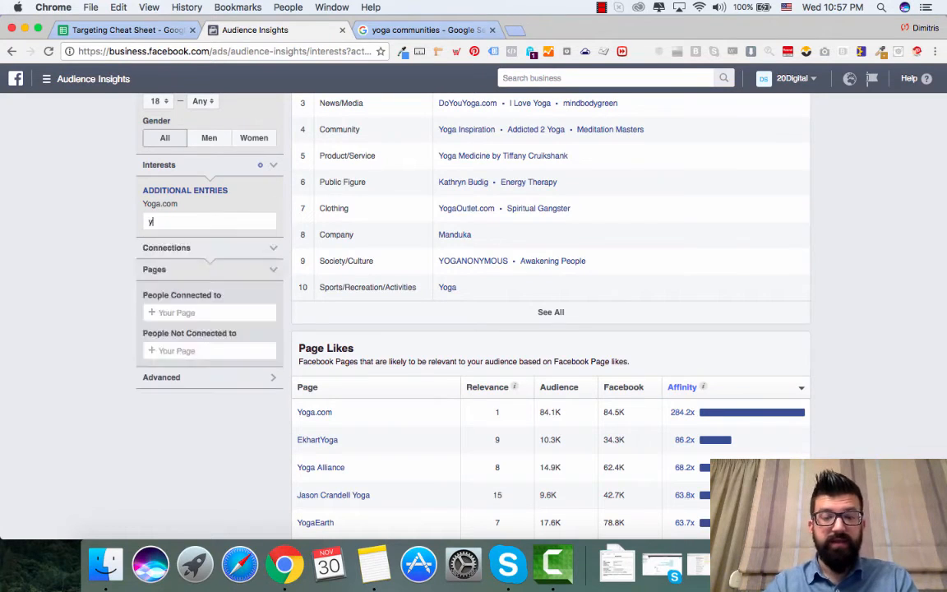
{"action": "type", "text": "oga commu"}
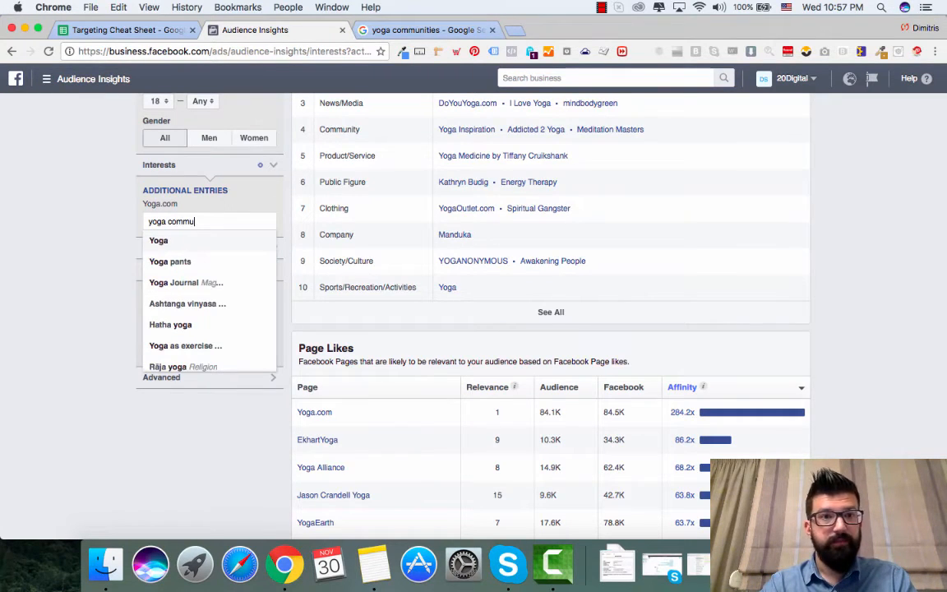
{"action": "key", "text": "Backspace"}
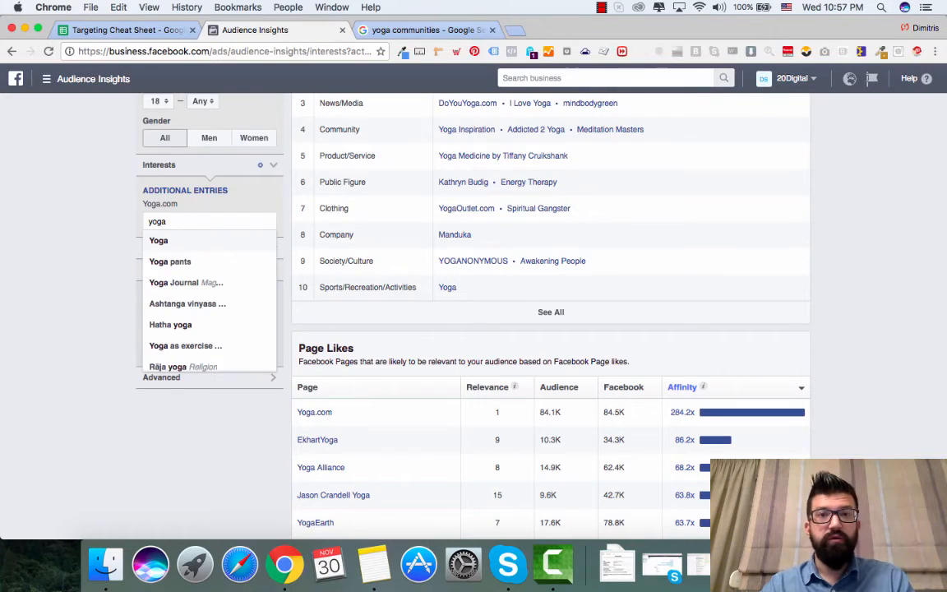
Step: Browse the 'yoga communities' search results, then return to the Targeting Cheat Sheet
{"action": "left_click", "coordinate": [434, 30]}
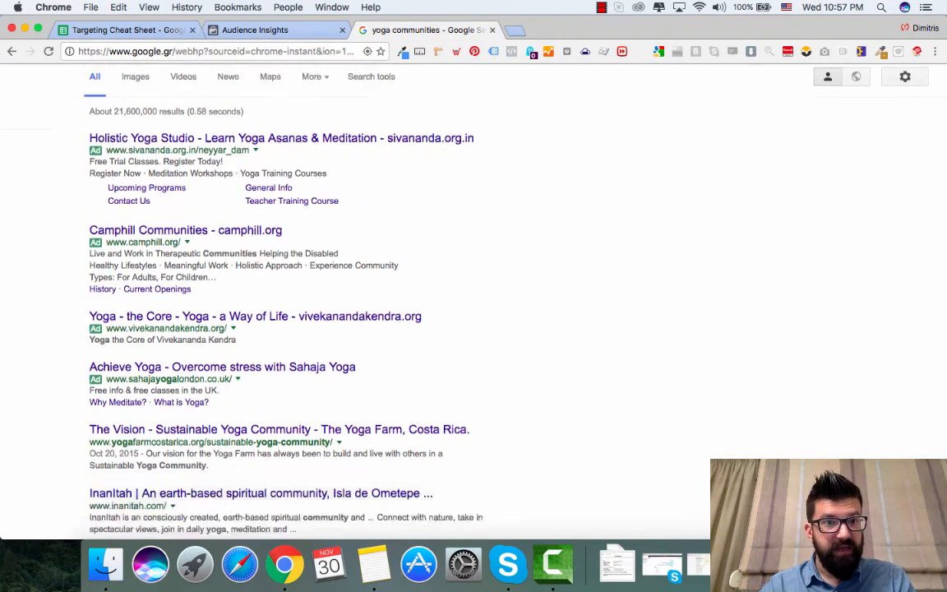
{"action": "scroll", "scroll_direction": "down", "scroll_amount": 3}
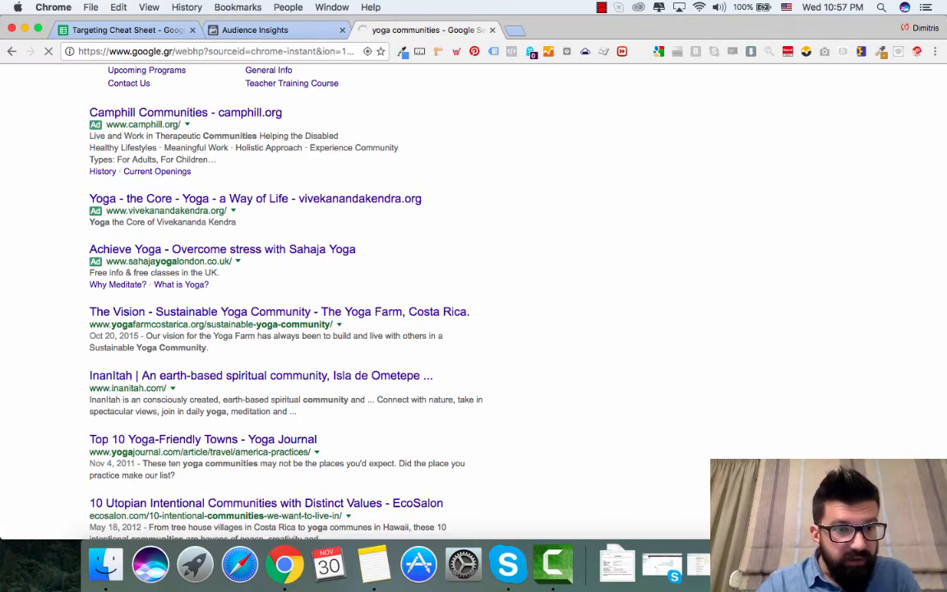
{"action": "left_click", "coordinate": [278, 312]}
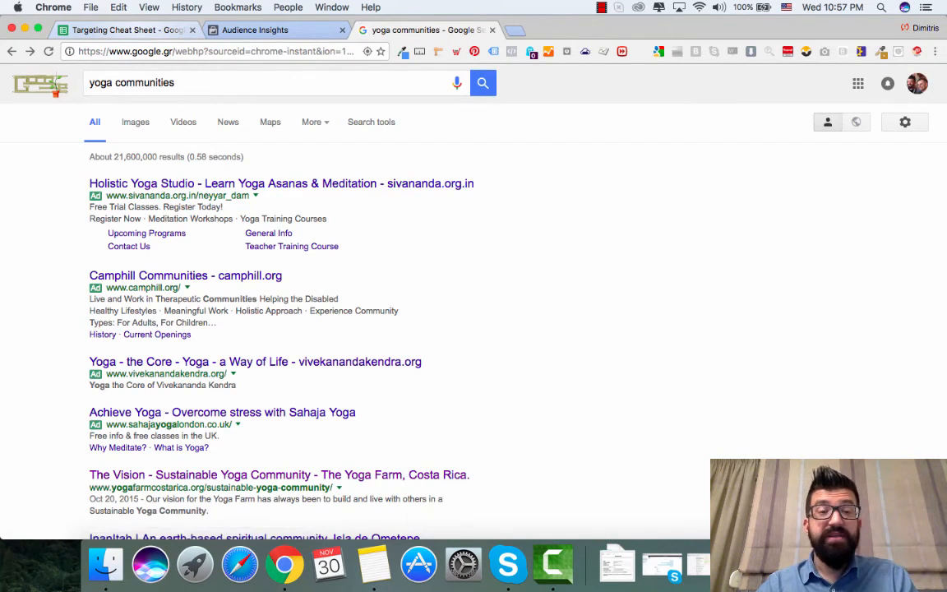
{"action": "left_click", "coordinate": [123, 30]}
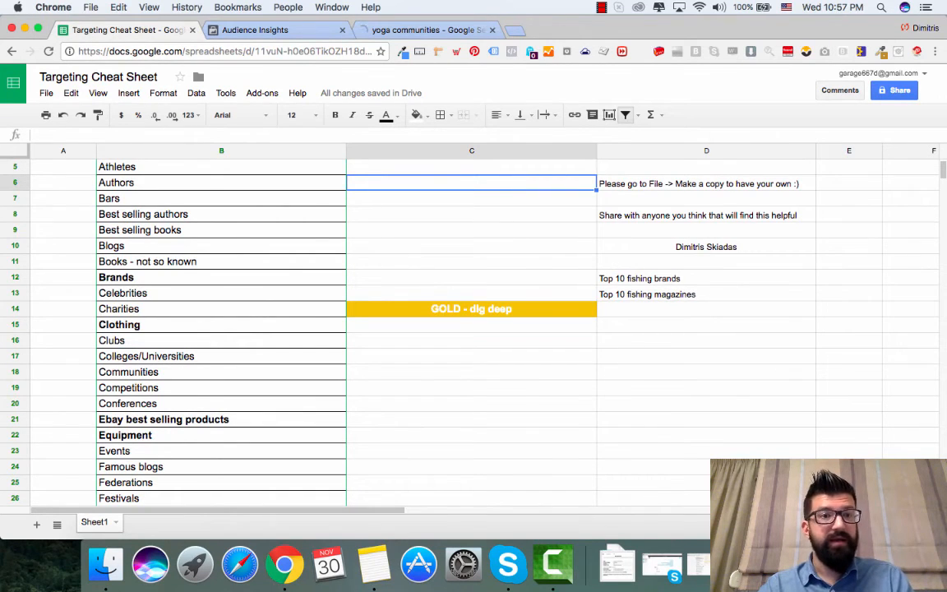
Step: Scroll through the cheat sheet, then return to the Audience Insights page
{"action": "scroll", "scroll_direction": "up", "scroll_amount": 3}
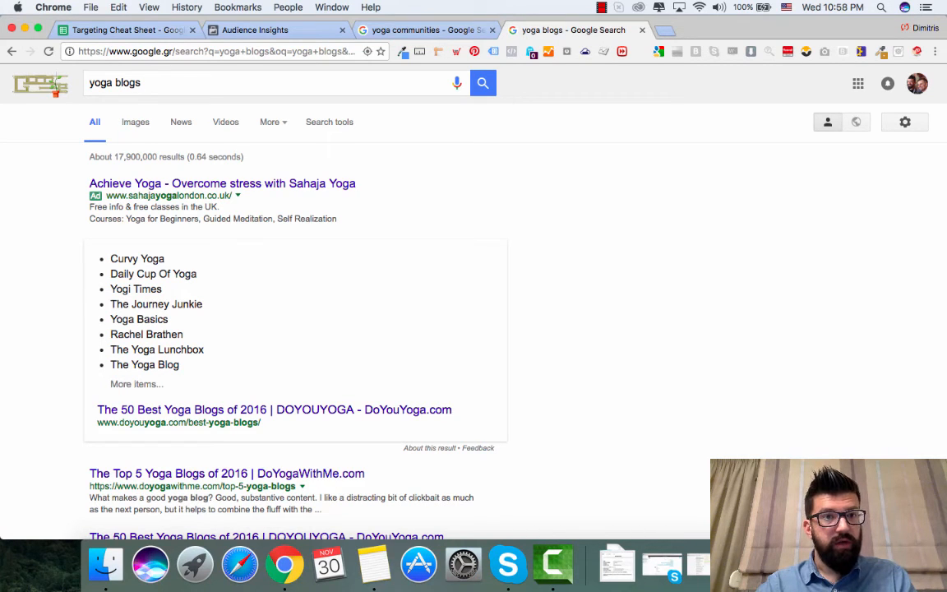
{"action": "scroll", "scroll_direction": "down", "scroll_amount": 3}
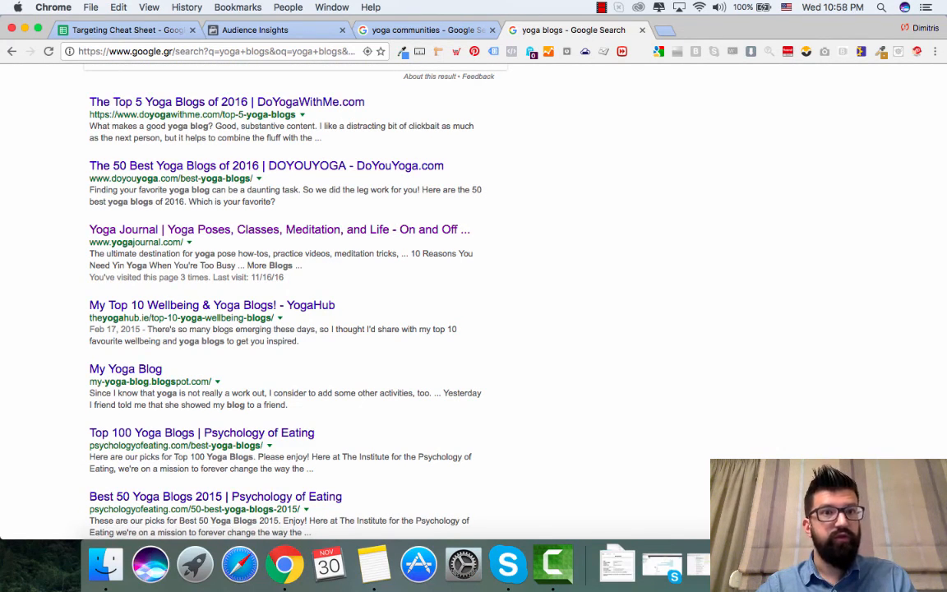
{"action": "left_click", "coordinate": [255, 30]}
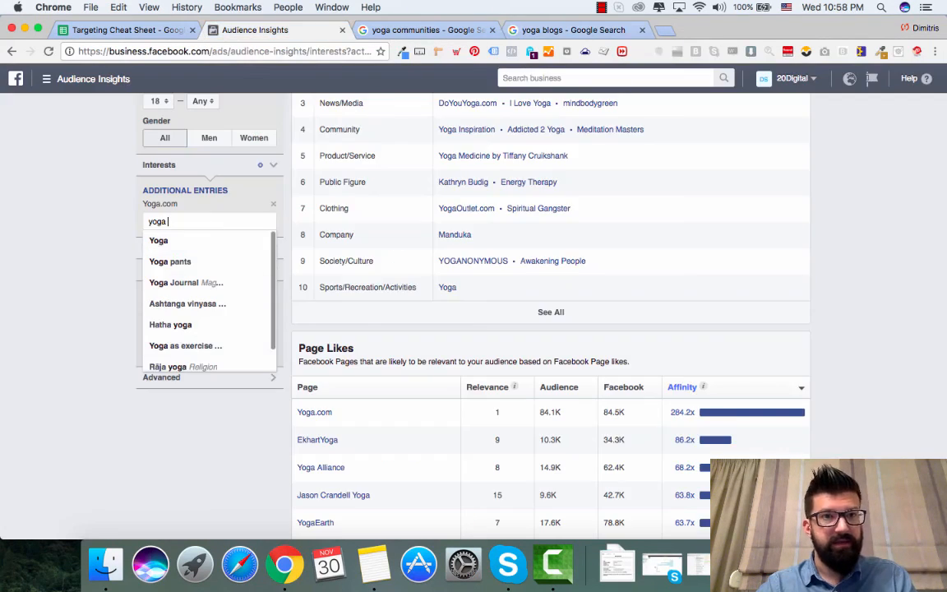
Step: Type 'doy' and pick DoYouYoga.com as a second interest next to Yoga.com
{"action": "type", "text": "doyou"}
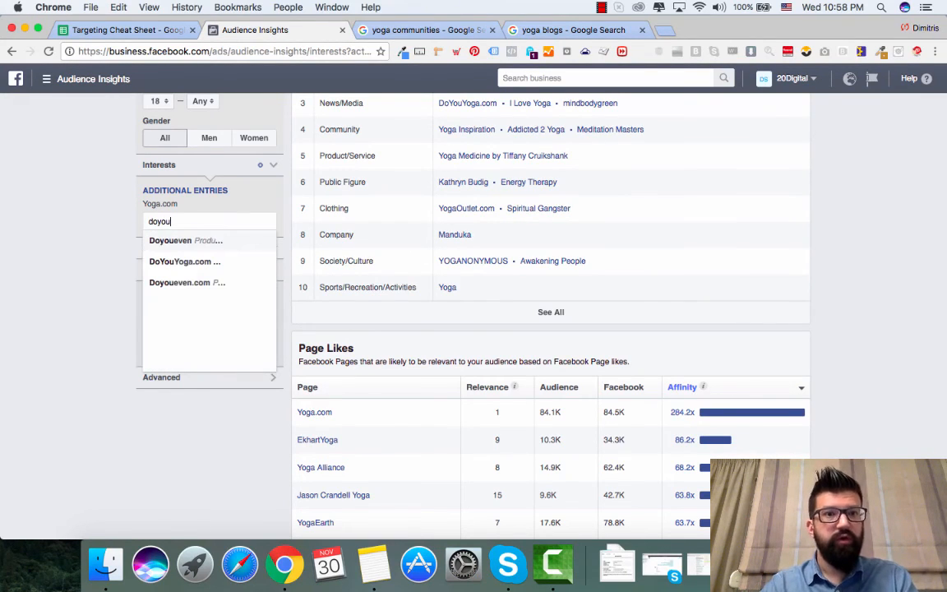
{"action": "left_click", "coordinate": [184, 261]}
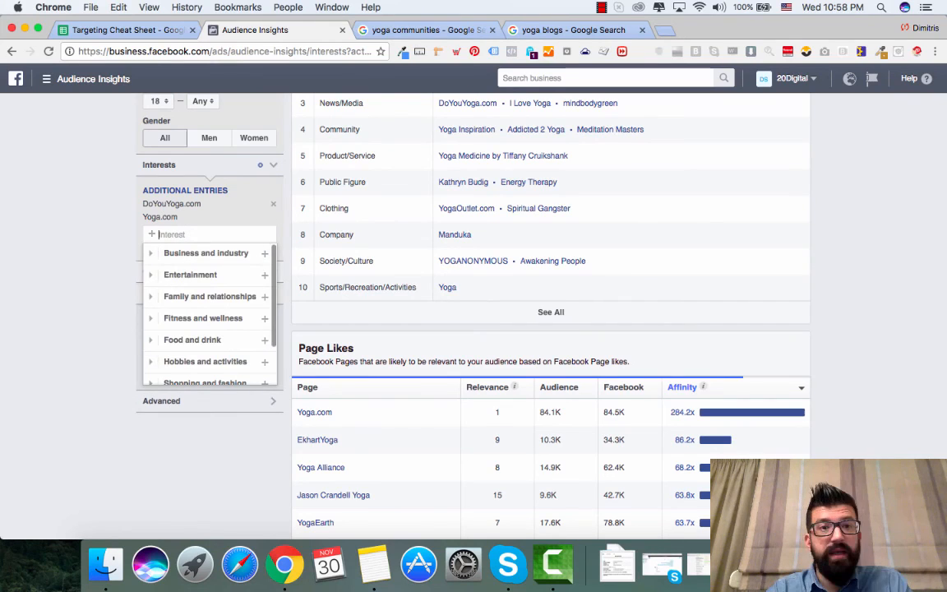